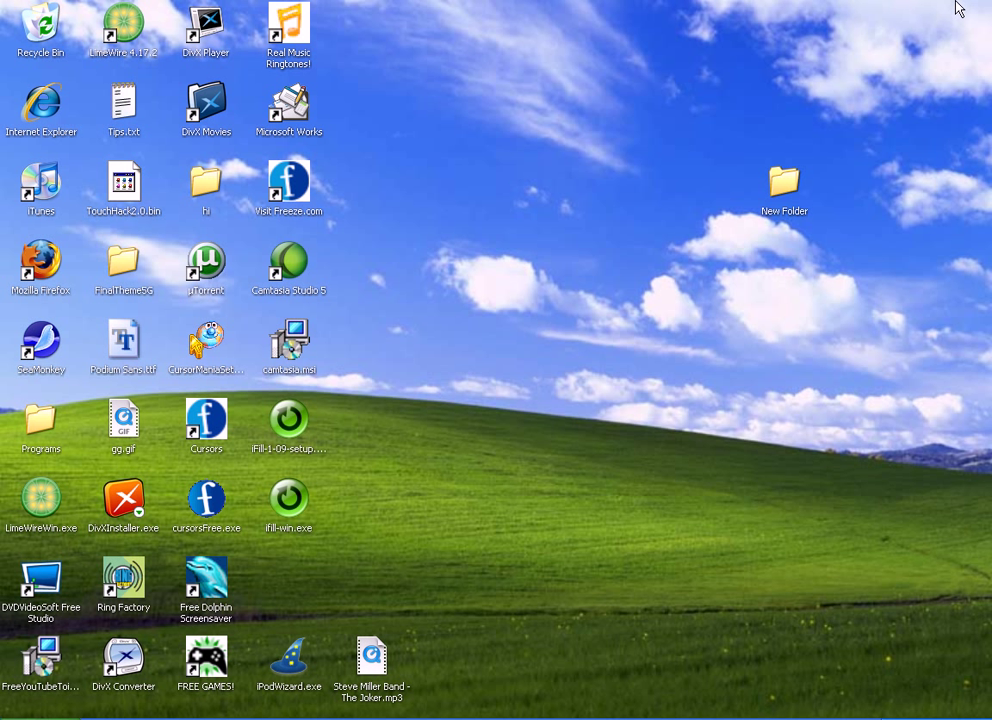
pyautogui.moveTo(8, 180)
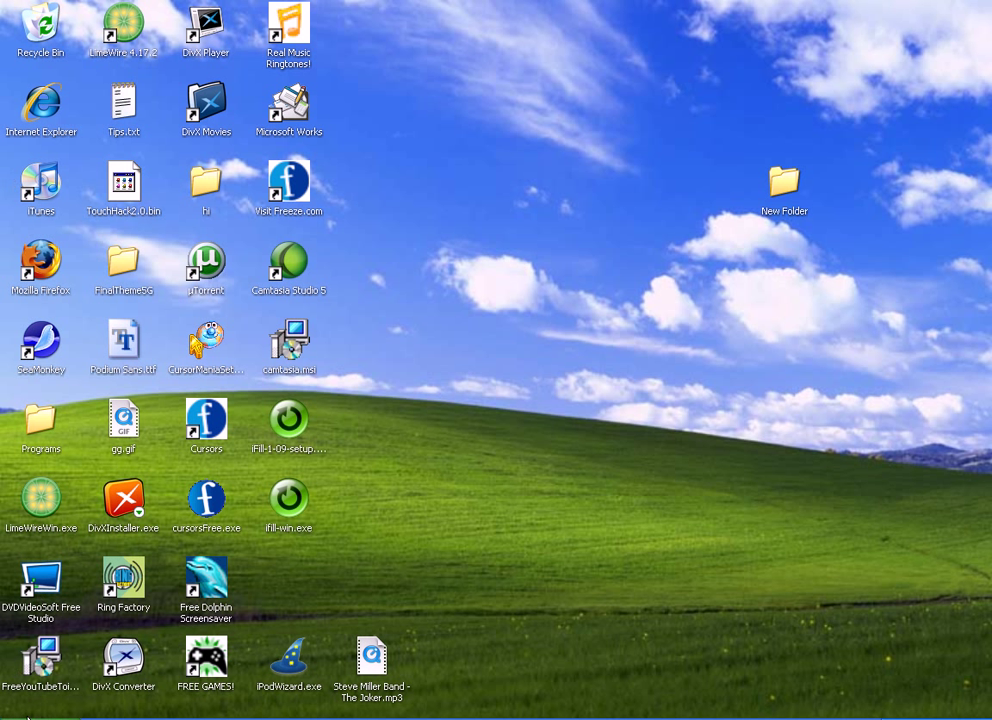
# Step: Open Control Panel from the Windows XP Start menu
pyautogui.click(30, 704)
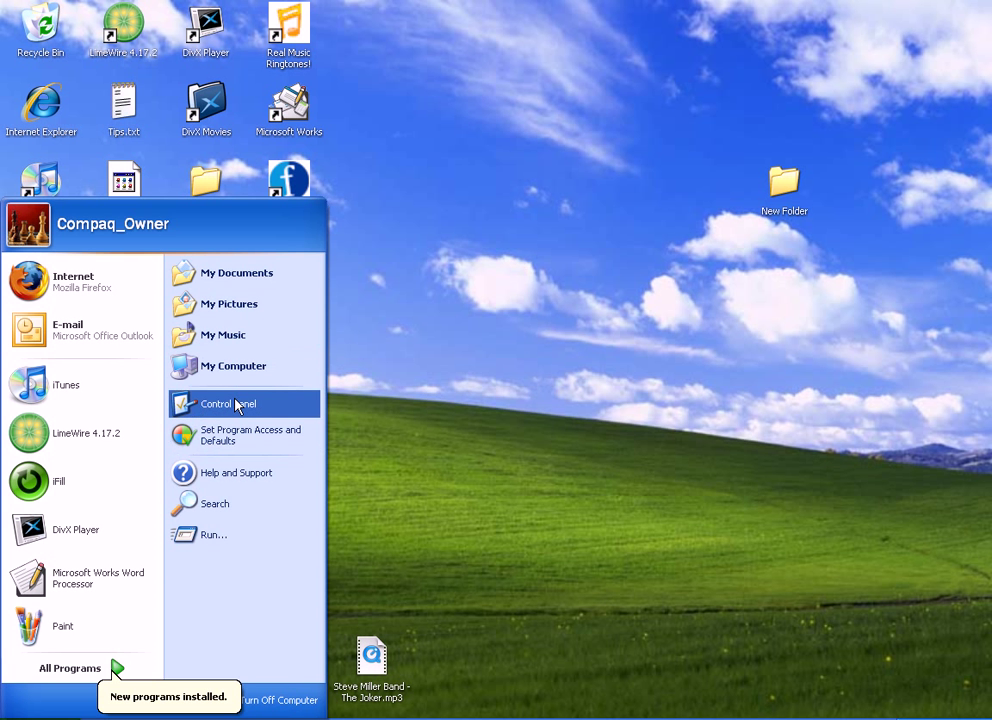
pyautogui.click(228, 404)
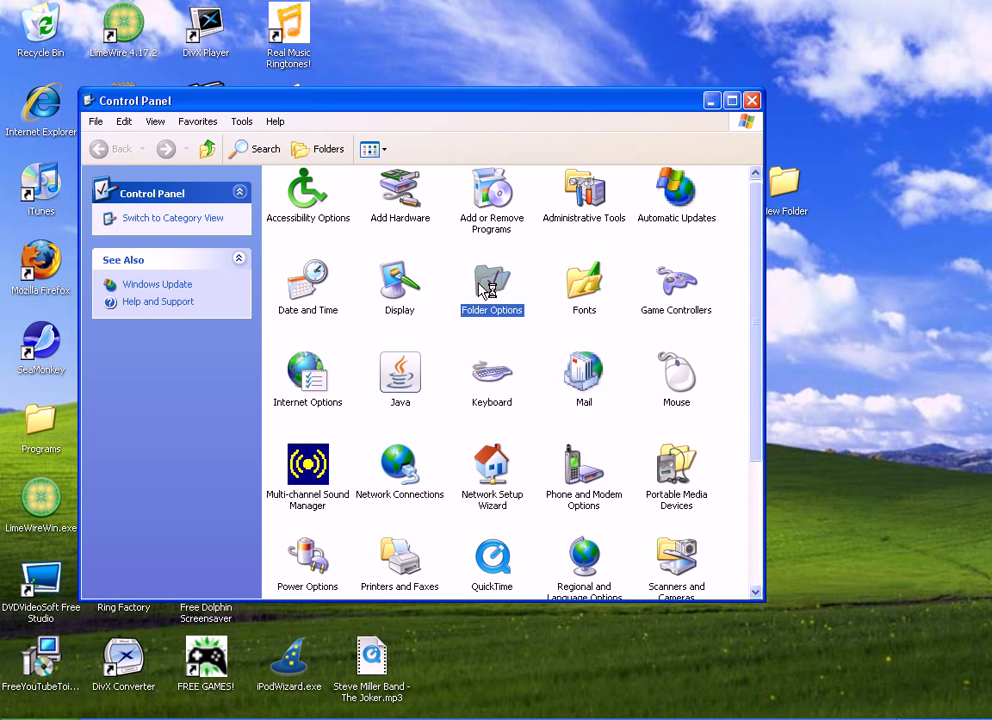
# Step: In Folder Options, untick 'Hide extensions for known file types', then close Control Panel
pyautogui.doubleClick(492, 282)
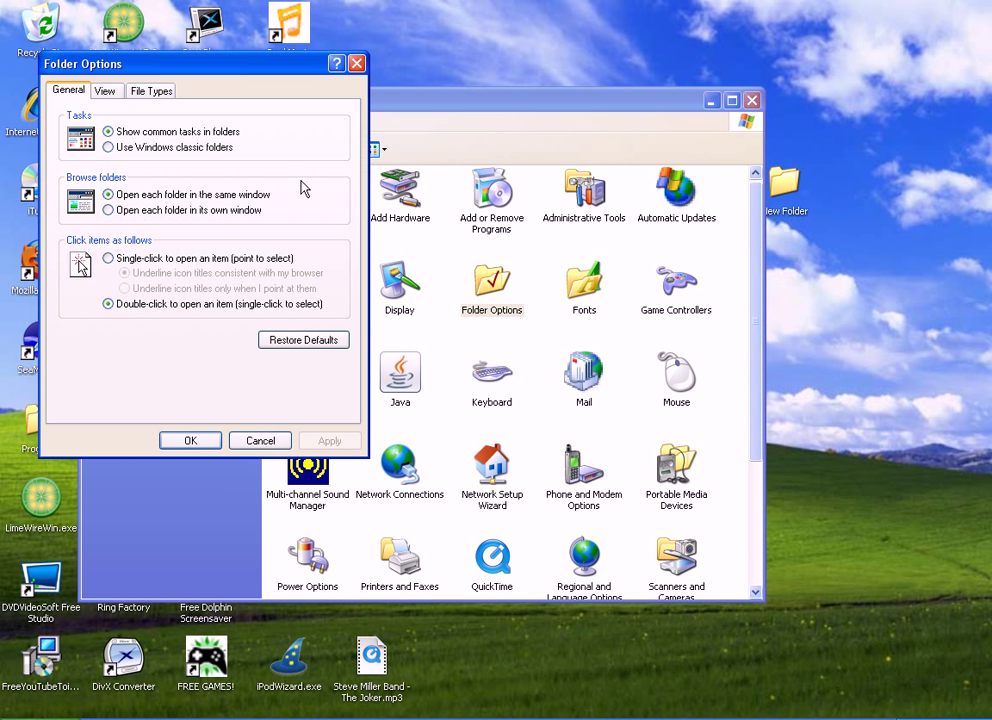
pyautogui.click(106, 92)
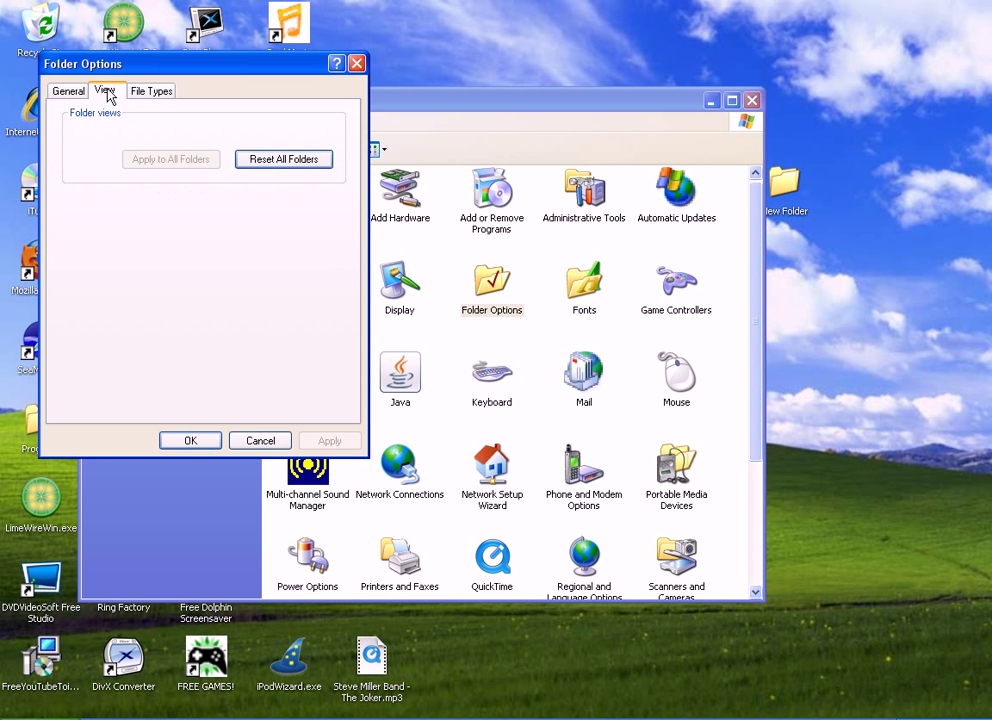
pyautogui.click(106, 92)
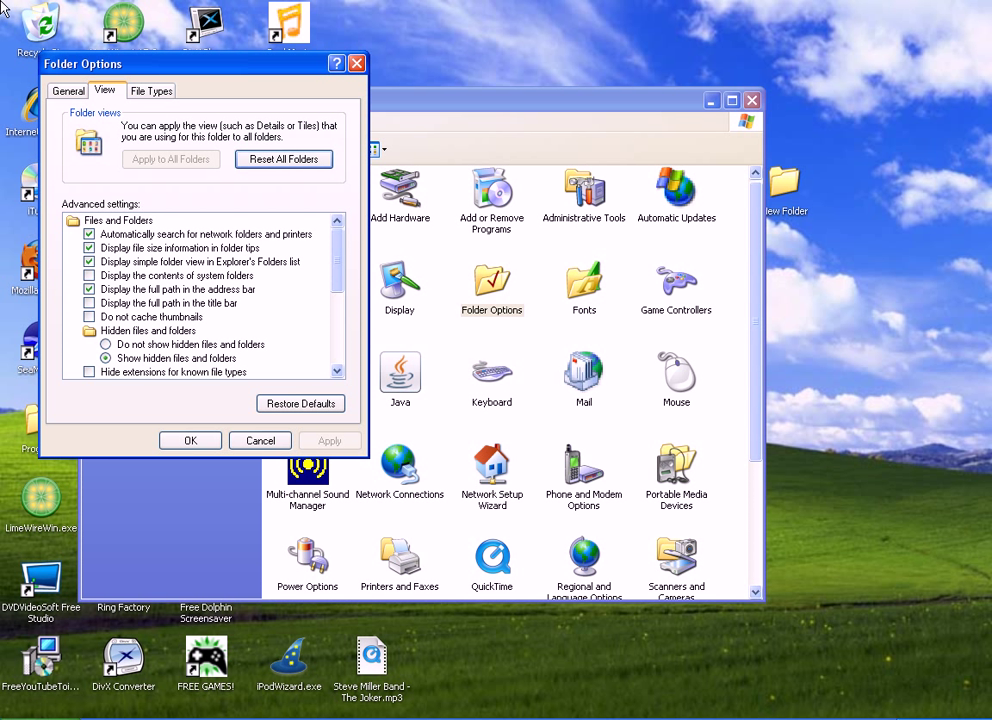
pyautogui.moveTo(18, 384)
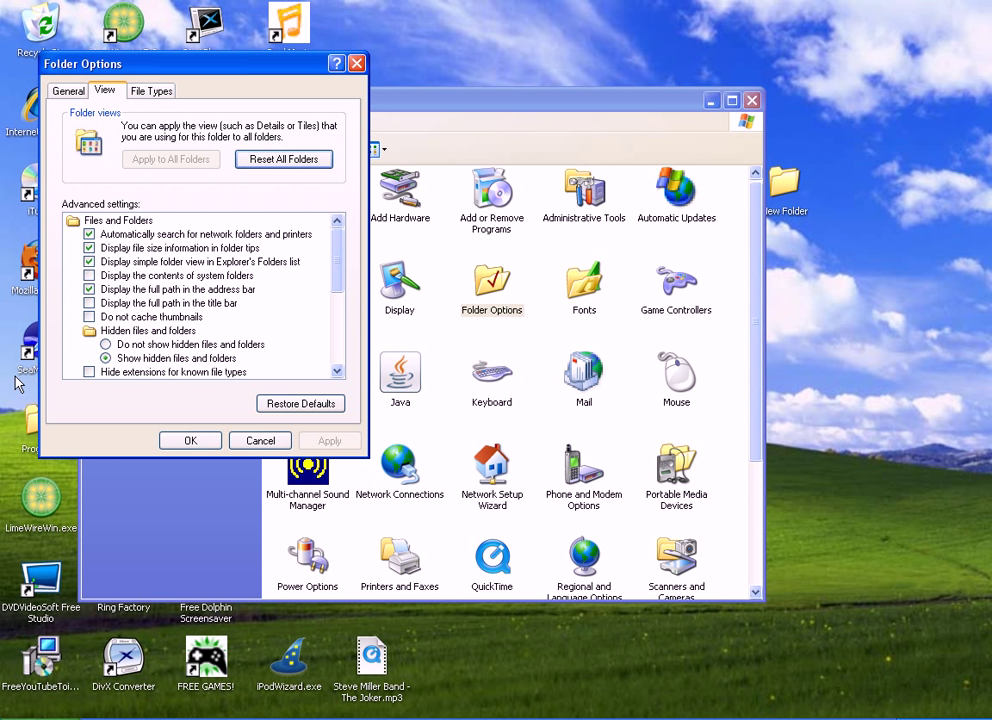
pyautogui.moveTo(616, 76)
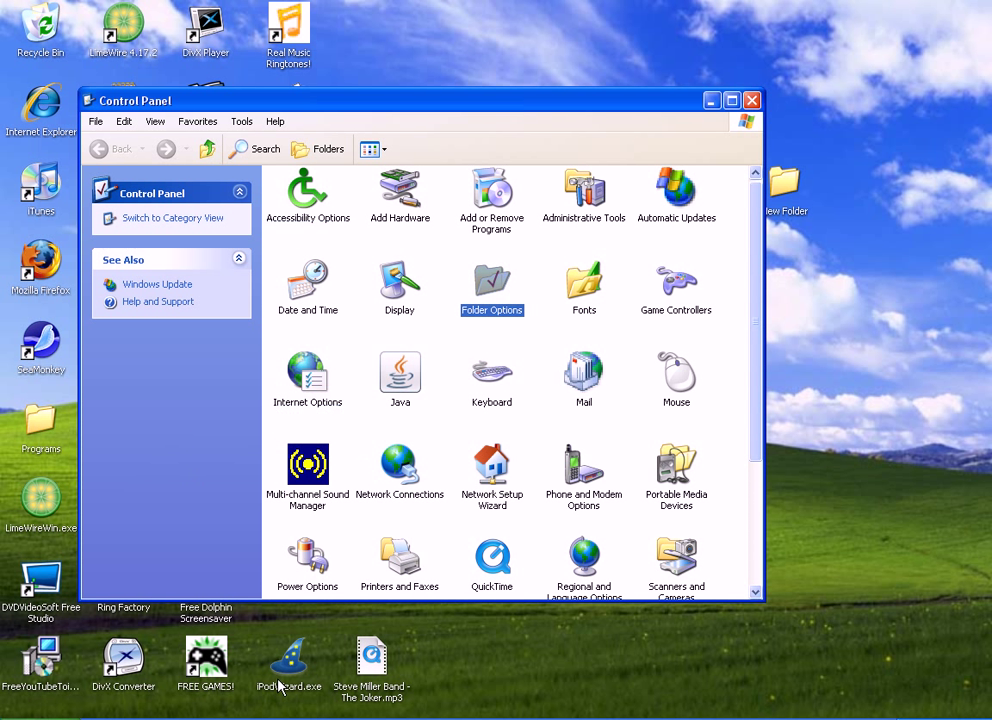
pyautogui.moveTo(696, 88)
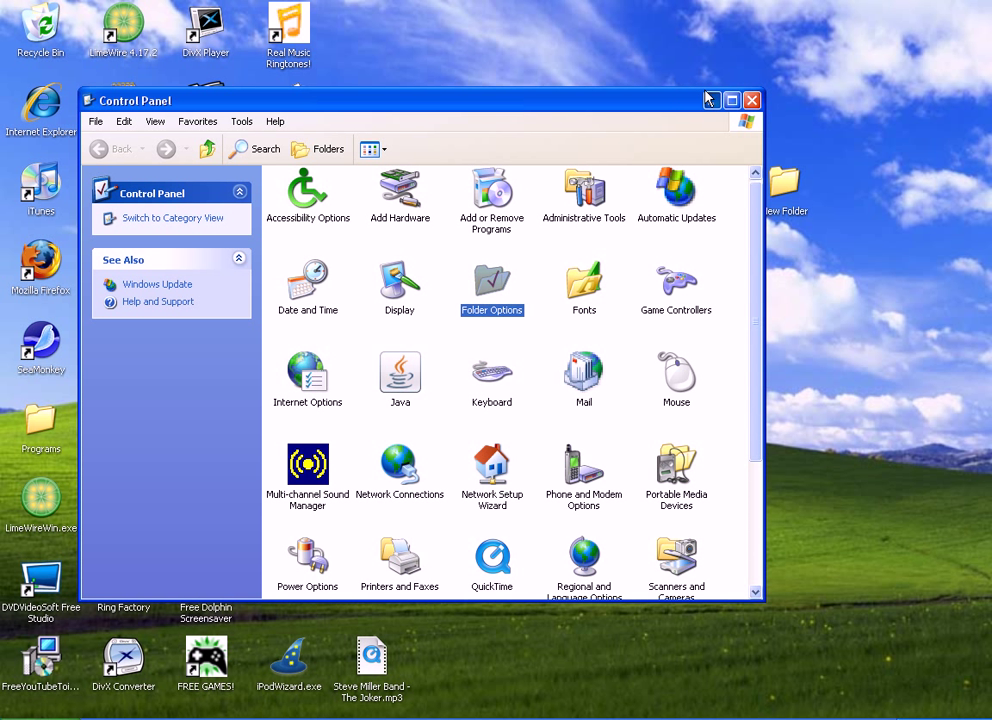
pyautogui.click(752, 100)
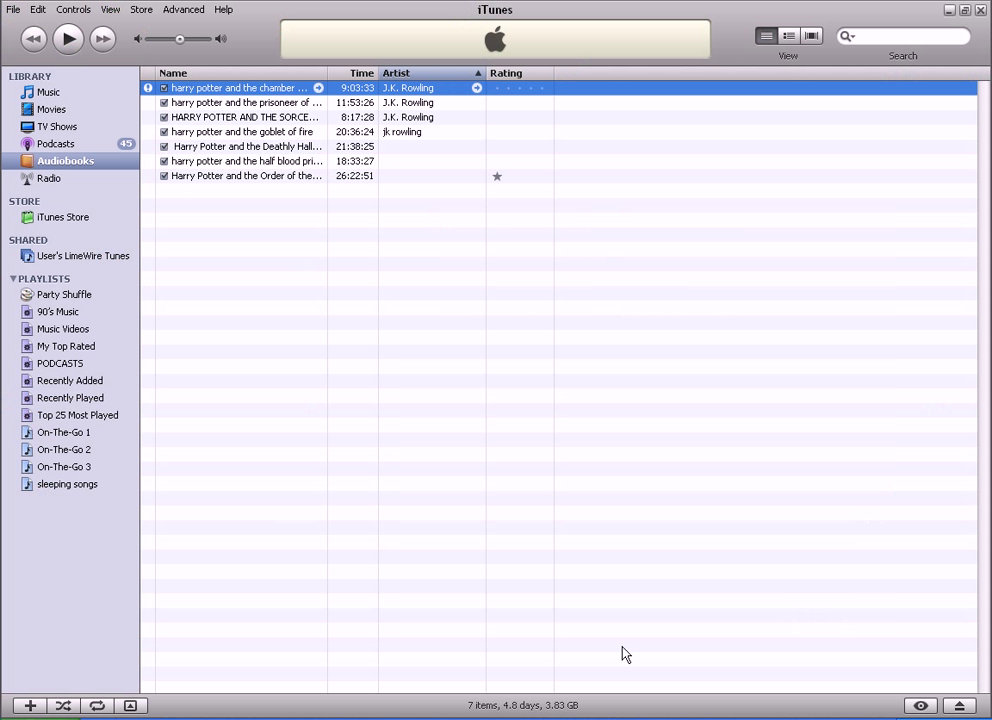
pyautogui.moveTo(38, 96)
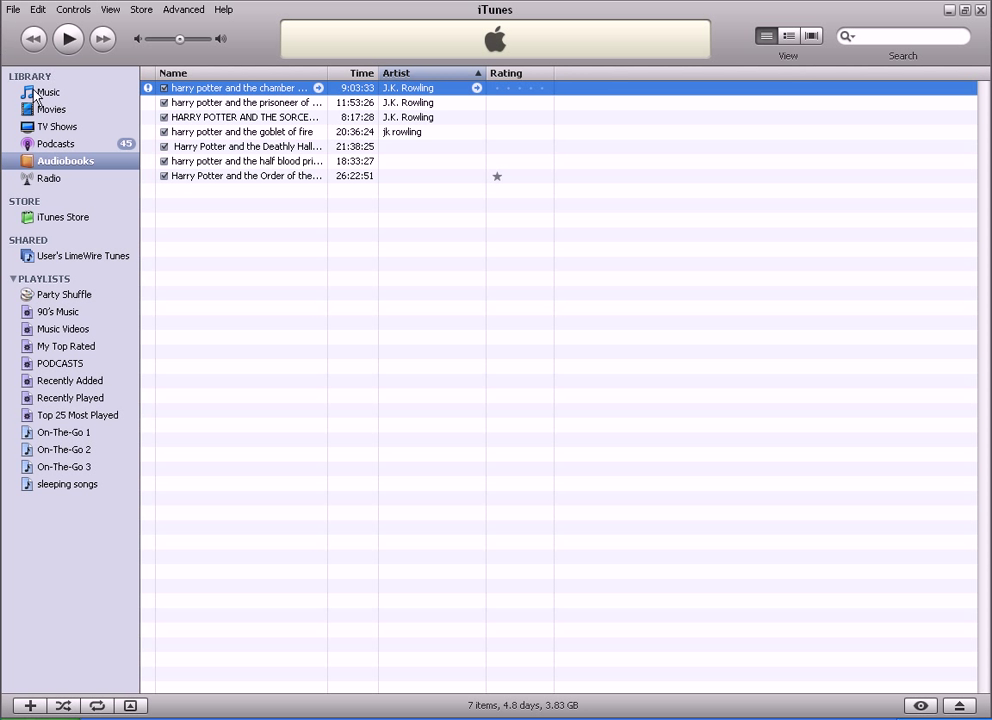
# Step: In the Music library, convert the Audio Books - Book 1 track to AAC
pyautogui.click(48, 92)
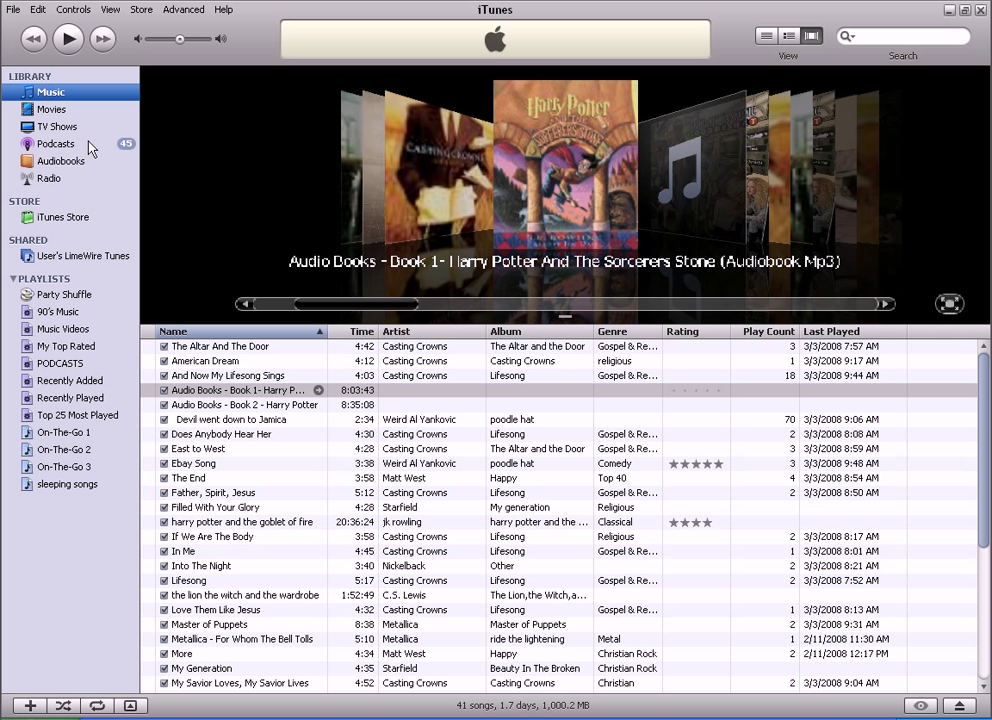
pyautogui.moveTo(212, 392)
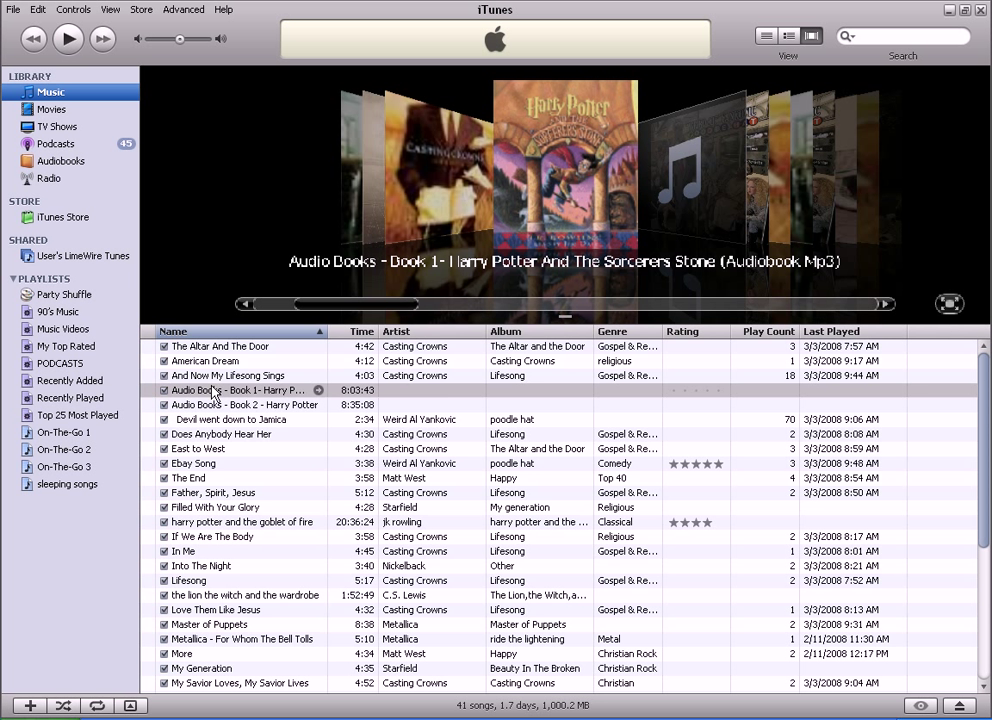
pyautogui.rightClick(230, 390)
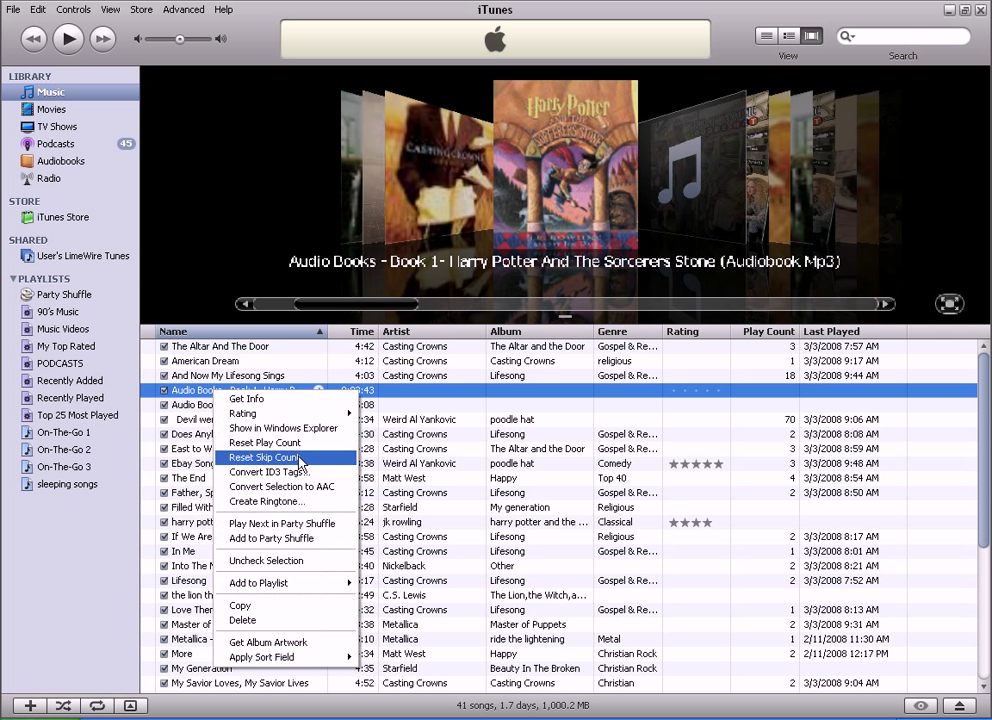
pyautogui.moveTo(290, 488)
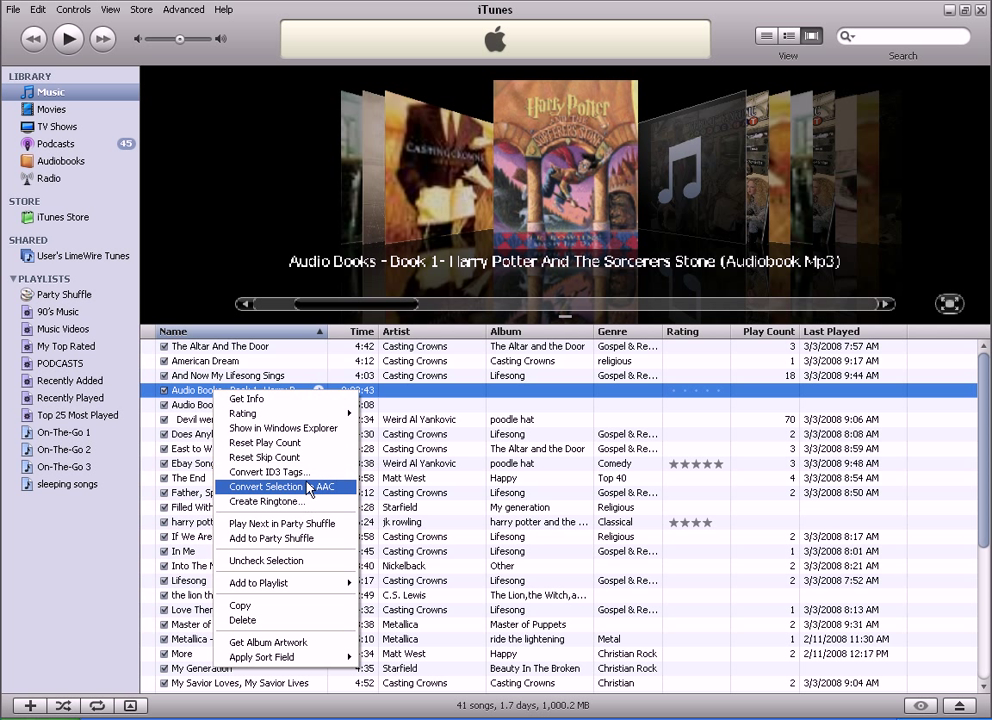
pyautogui.moveTo(382, 480)
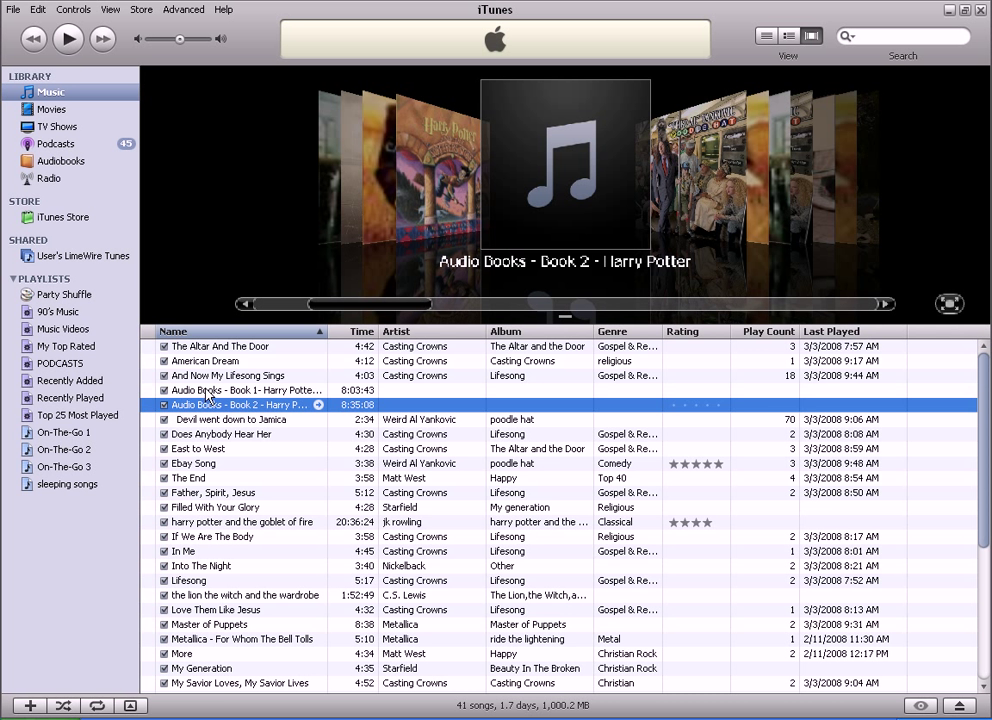
# Step: Show the converted Order of the Phoenix file in Explorer and rename its extension from .m4a to .m4b
pyautogui.rightClick(244, 404)
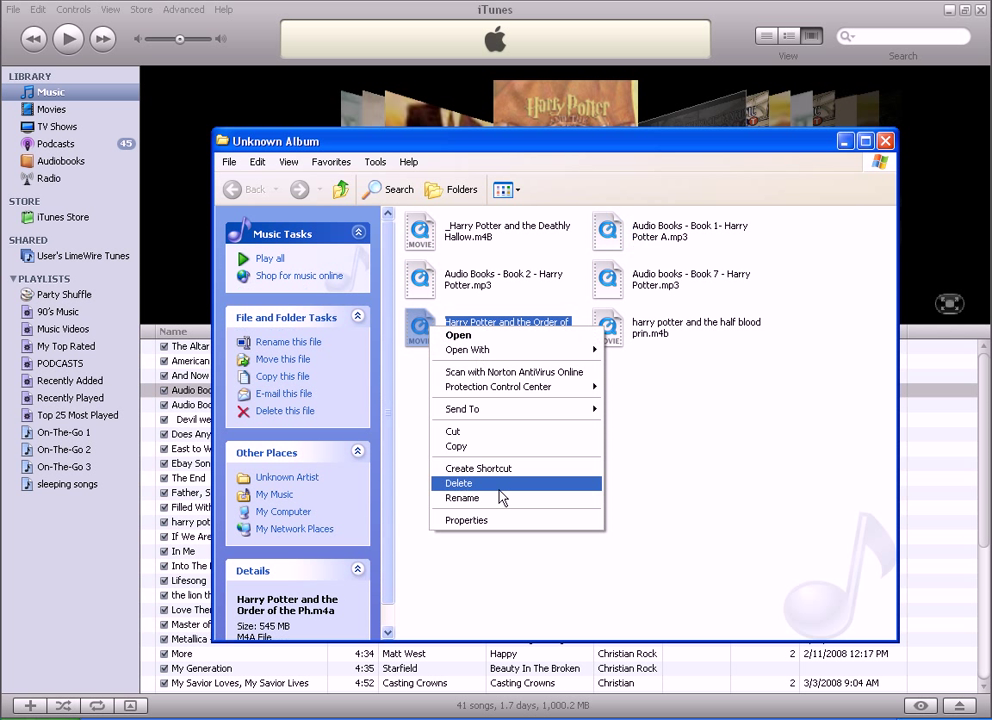
pyautogui.click(462, 498)
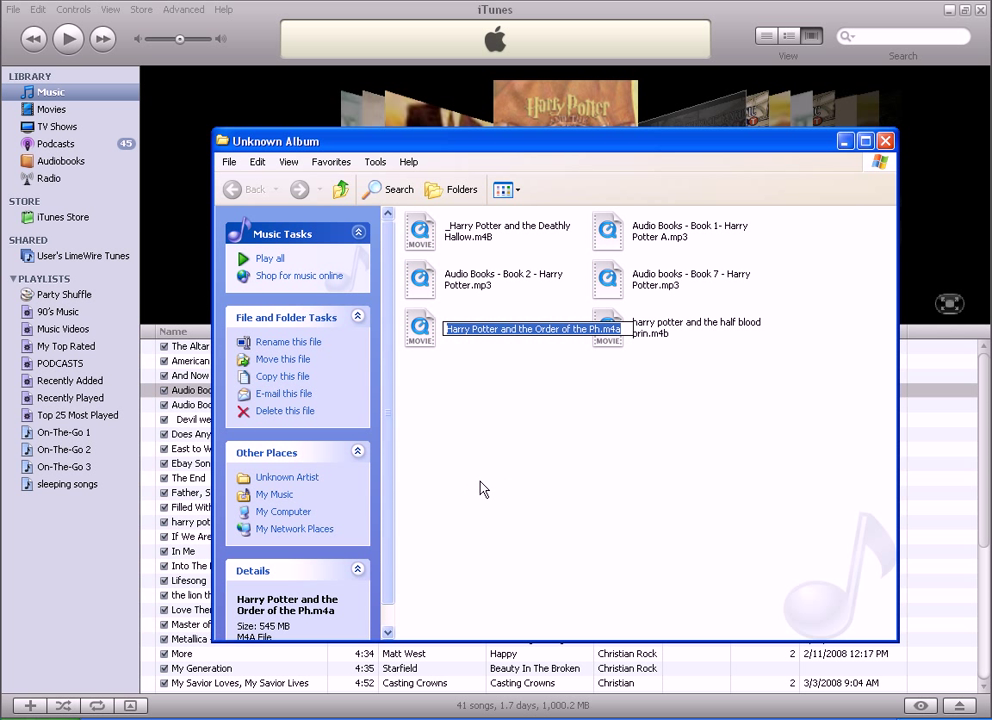
pyautogui.moveTo(430, 314)
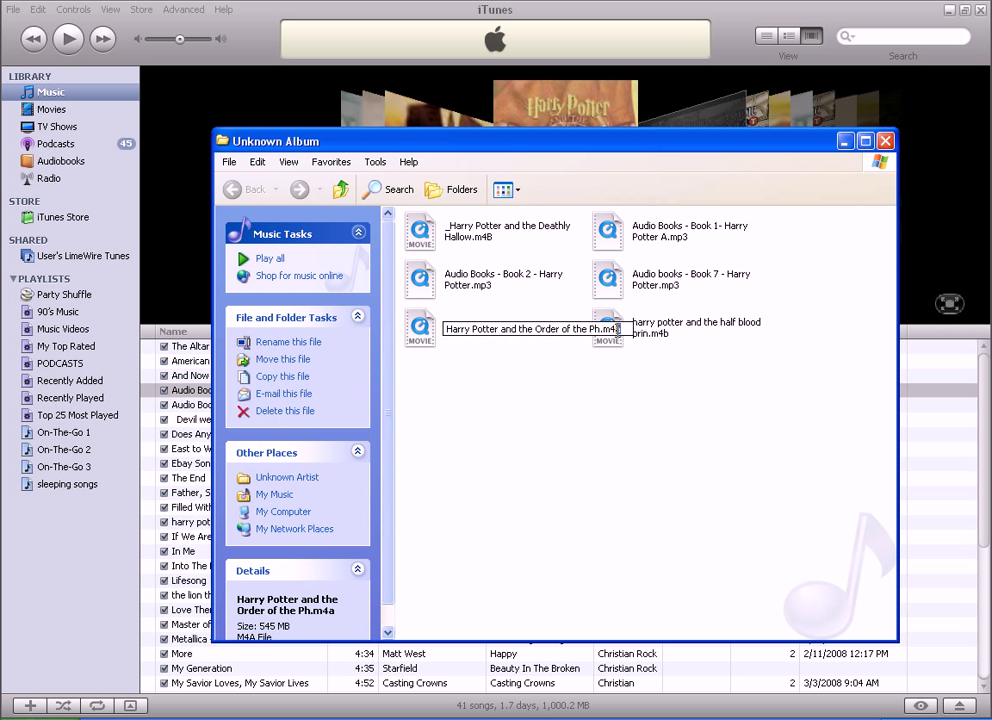
pyautogui.write('b')
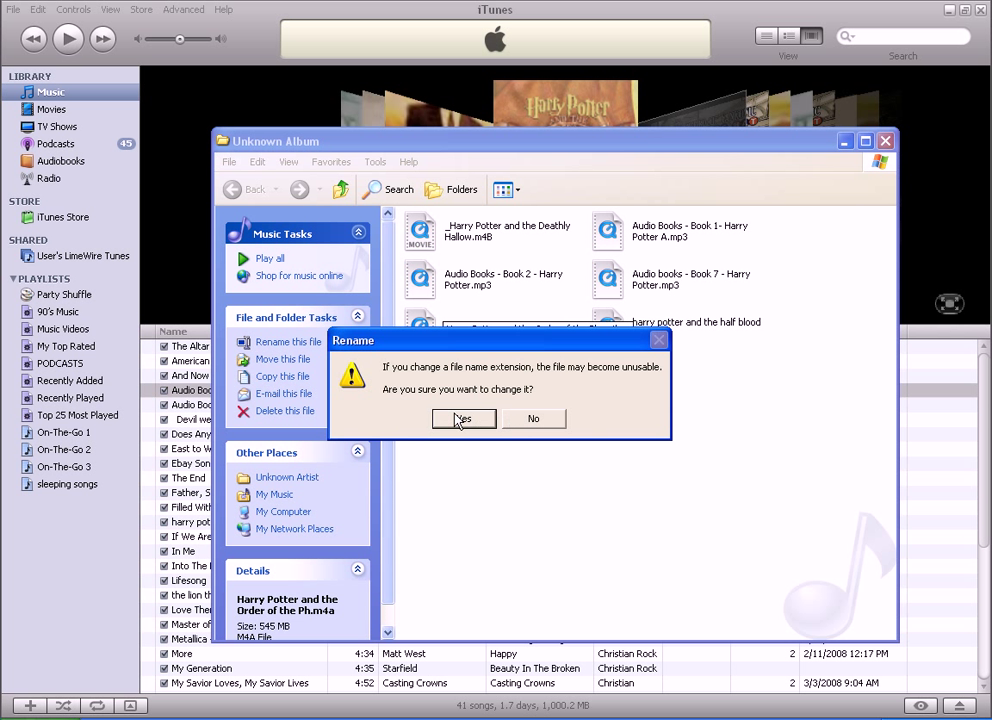
pyautogui.click(464, 418)
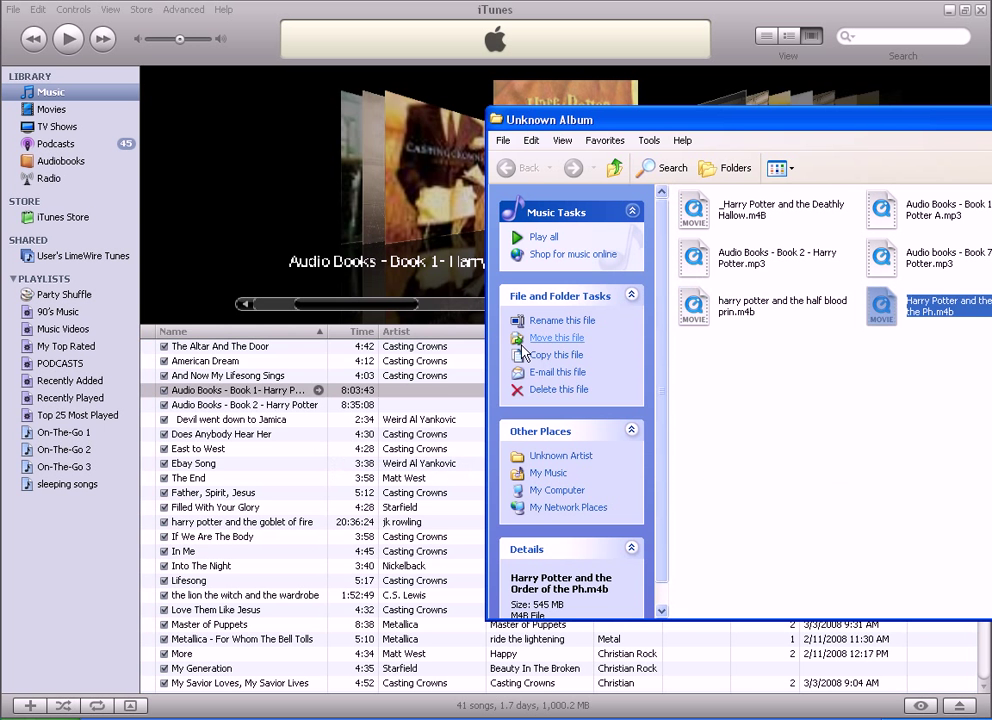
# Step: Open the iTunes Audiobooks collection in its own window, listing seven Harry Potter titles
pyautogui.click(64, 160)
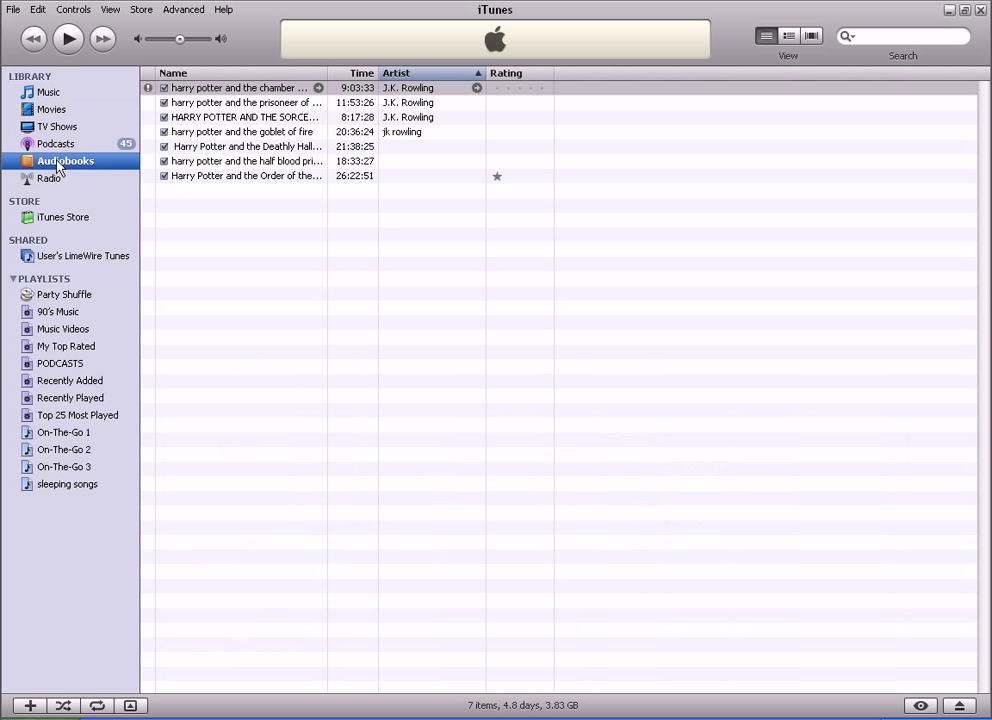
pyautogui.click(48, 92)
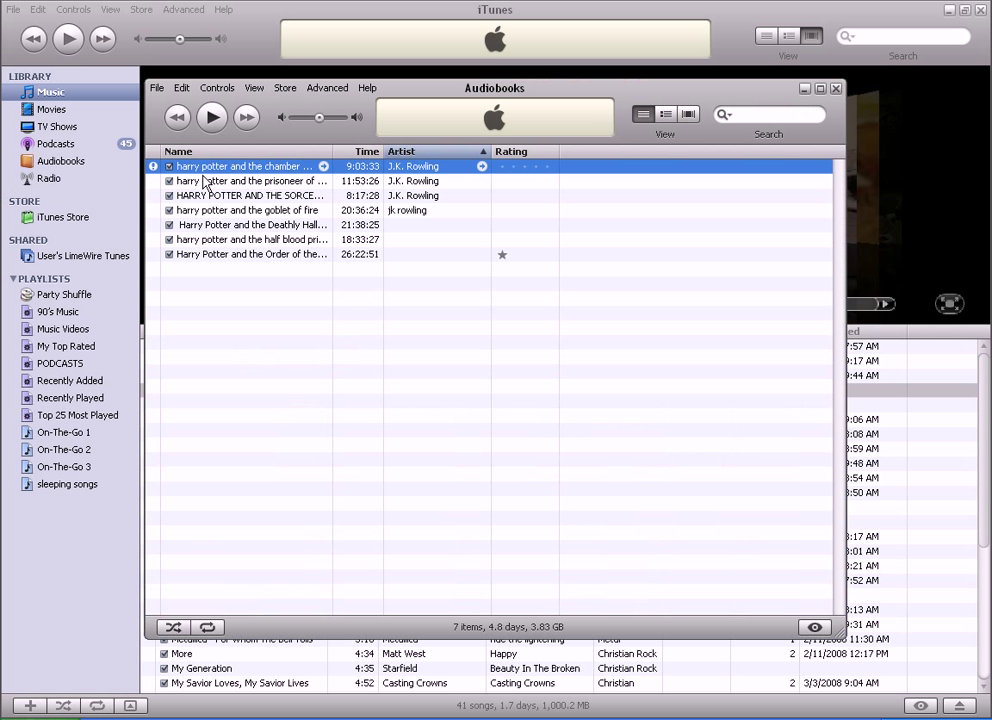
pyautogui.moveTo(224, 250)
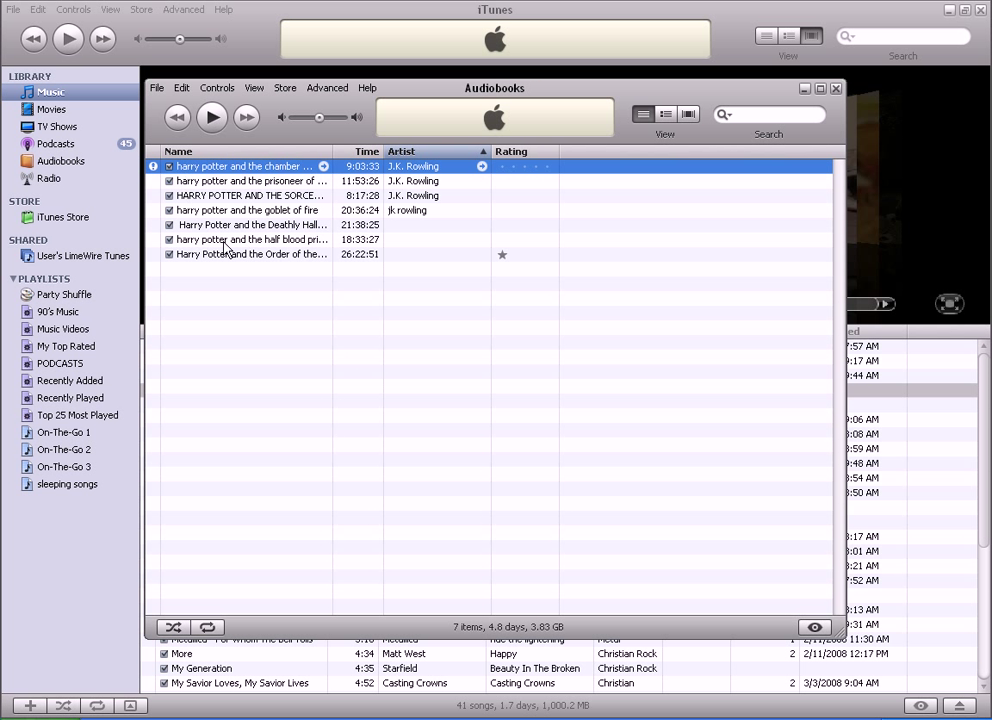